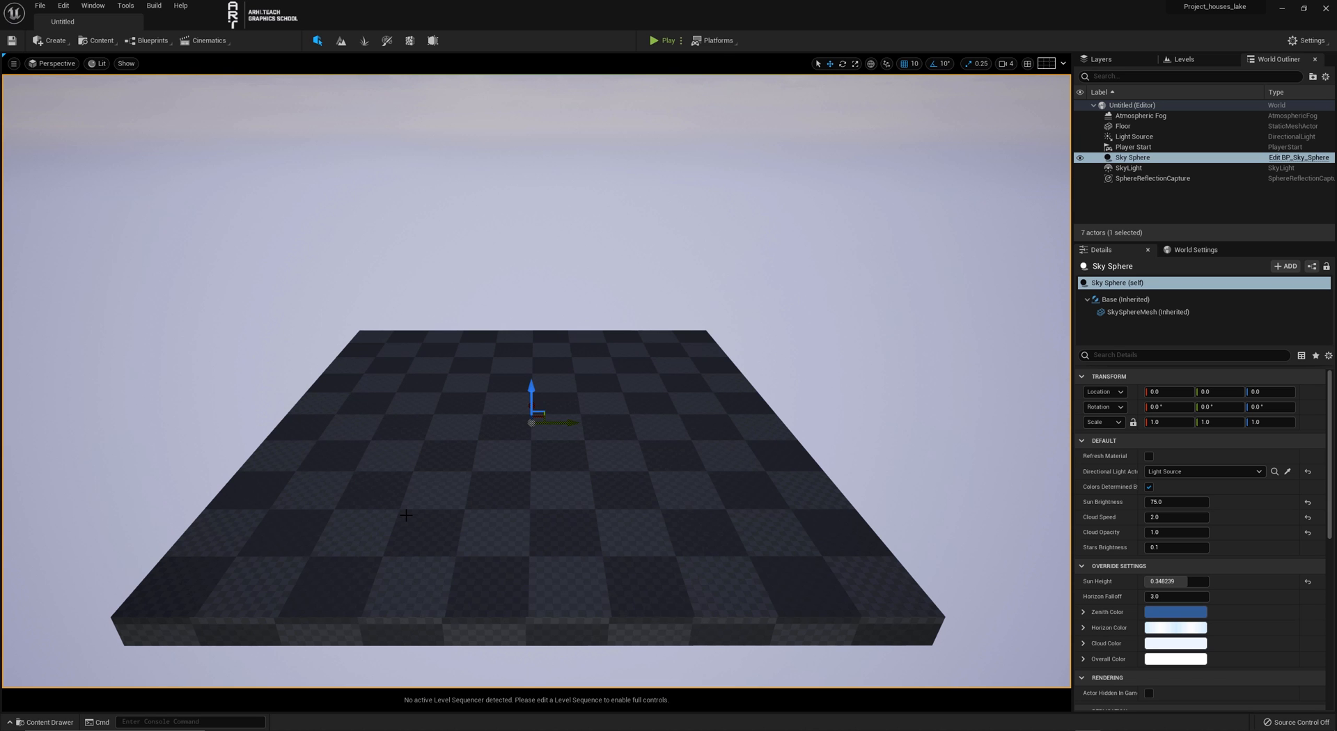
- In Maps & Modes, set both Editor Startup Map and Game Default Map to exterior
click(45, 722)
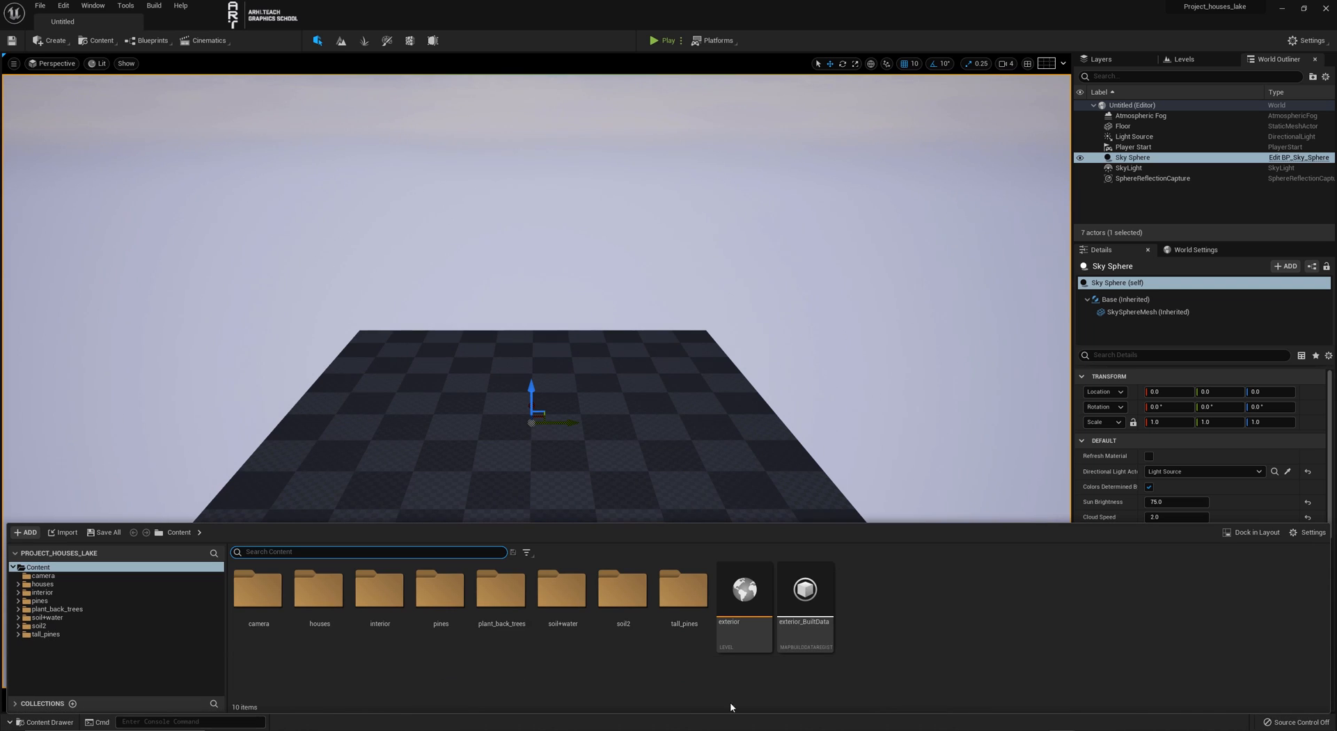
click(743, 589)
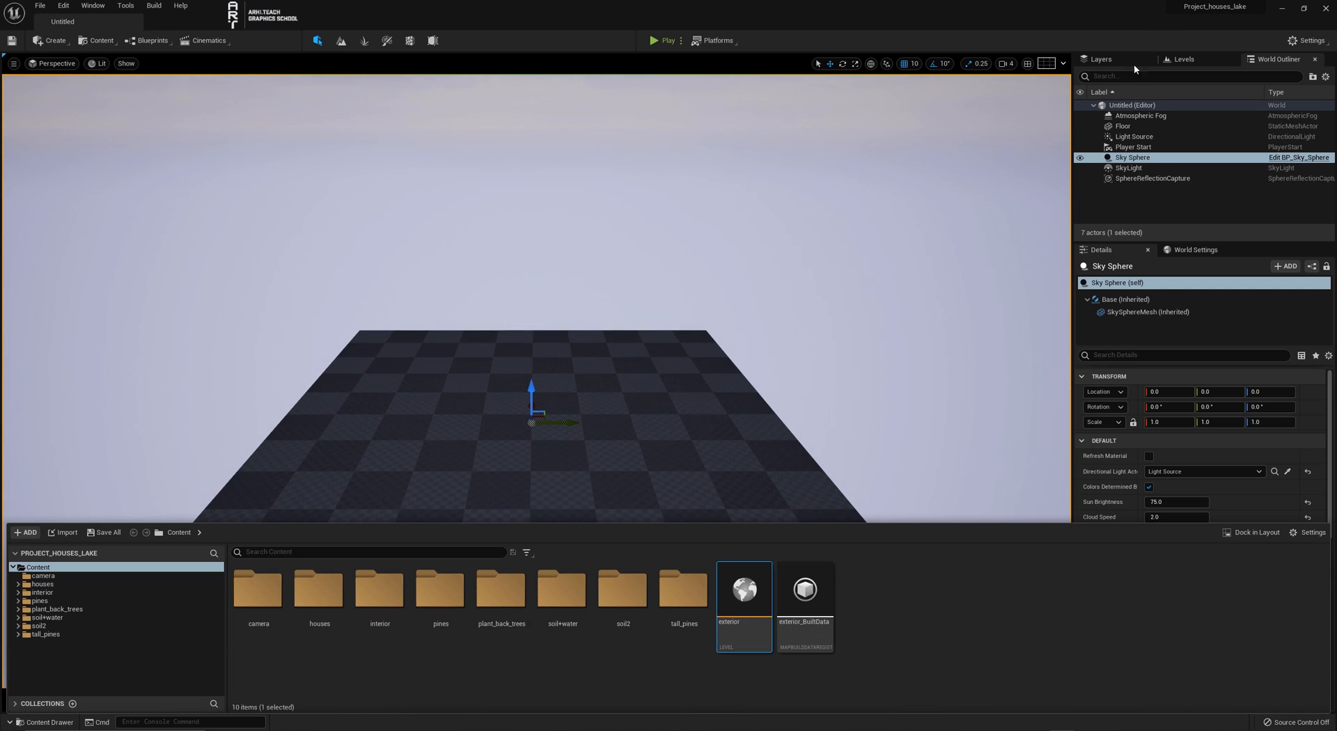
click(1307, 40)
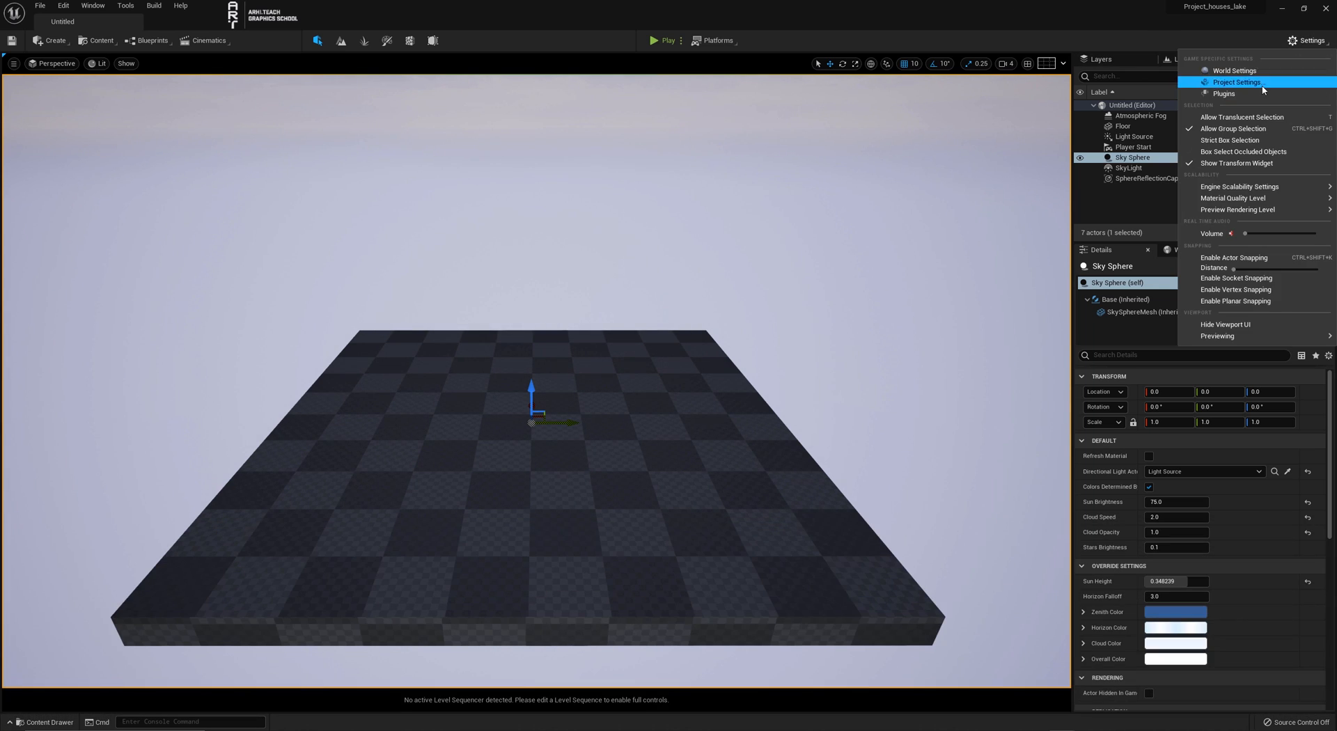
click(1235, 81)
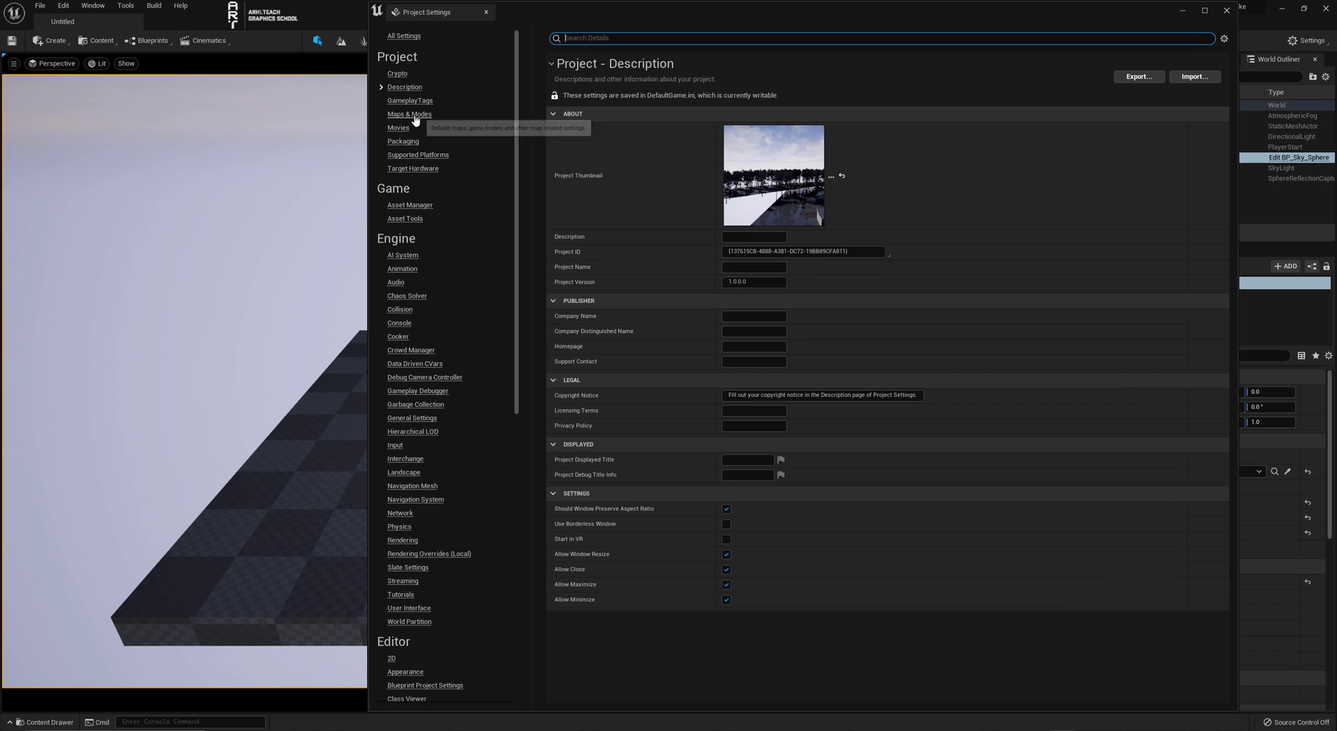
click(410, 115)
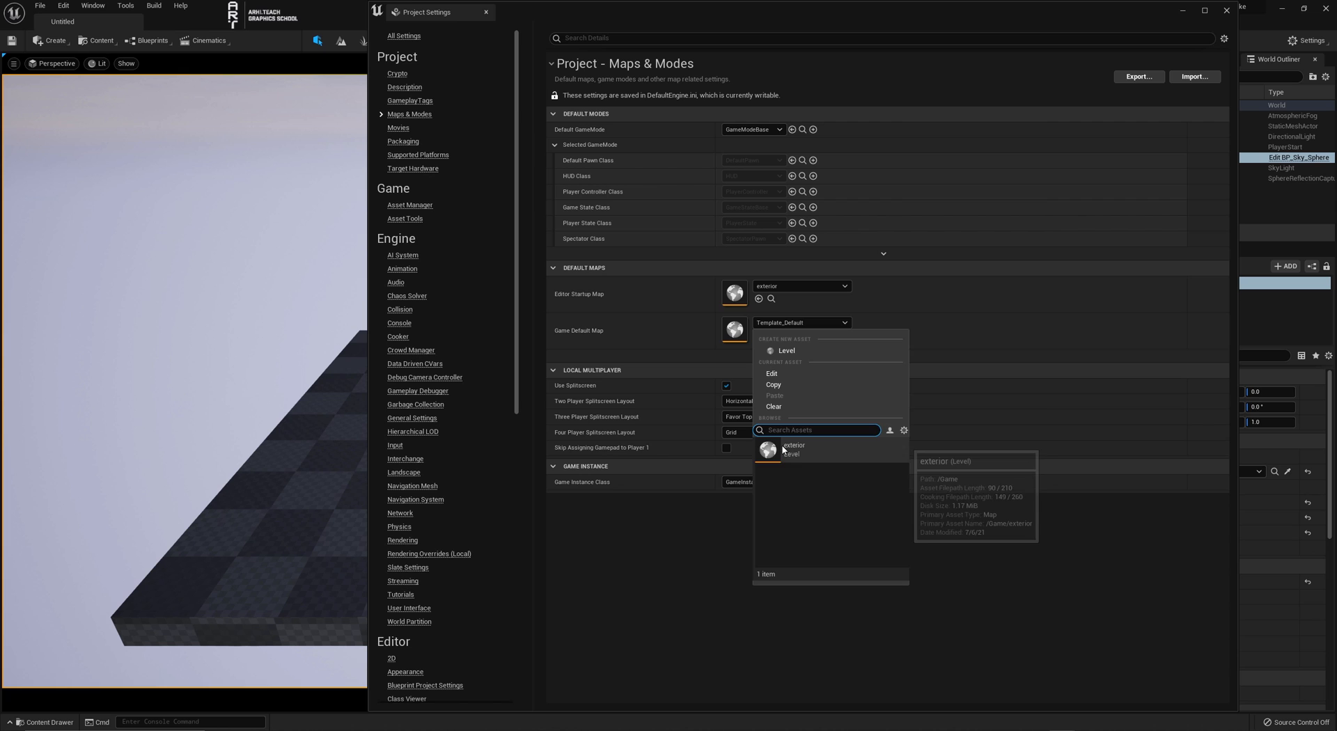
click(794, 446)
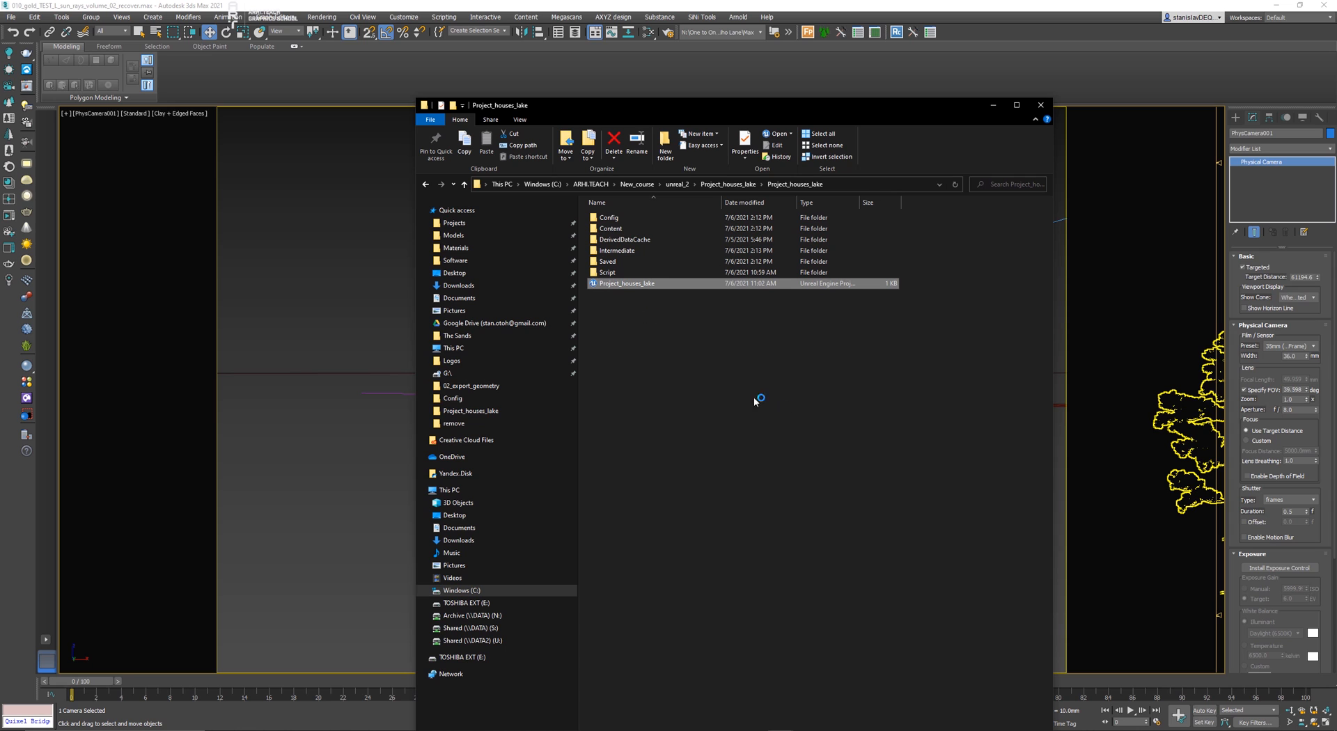
- Double-click Project_houses_lake.uproject to relaunch the editor into the exterior level
double_click(627, 282)
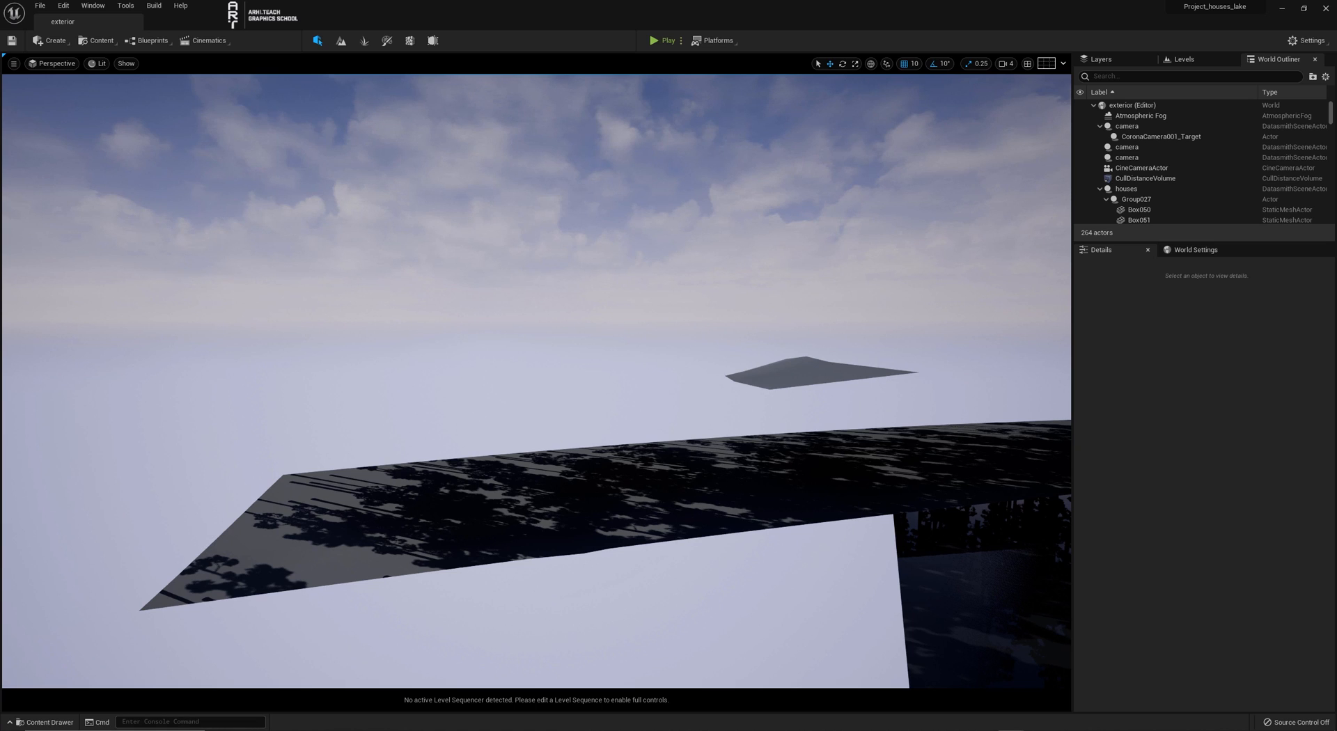
- Run foliage.MaxTrianglesToRender 10000000 in the Cmd console bar
click(190, 722)
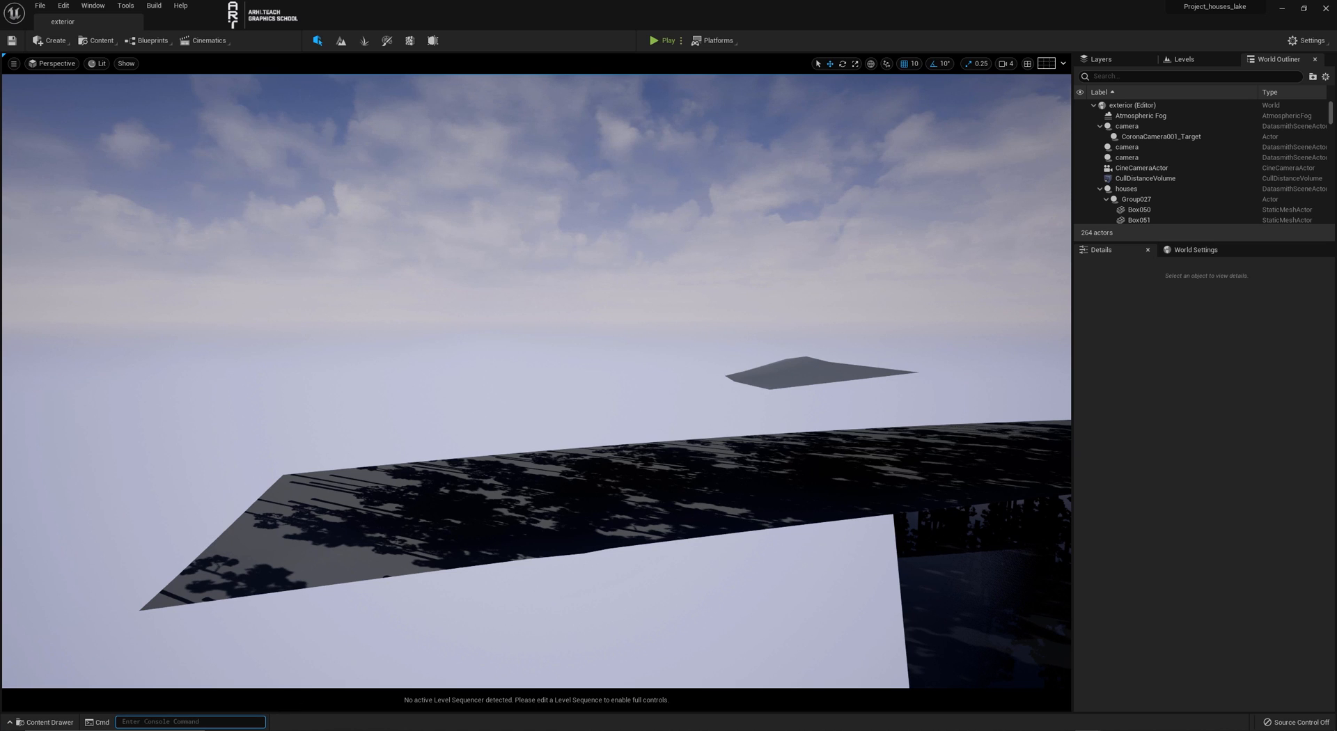
text(foliage.MaxTrianglesToRender)
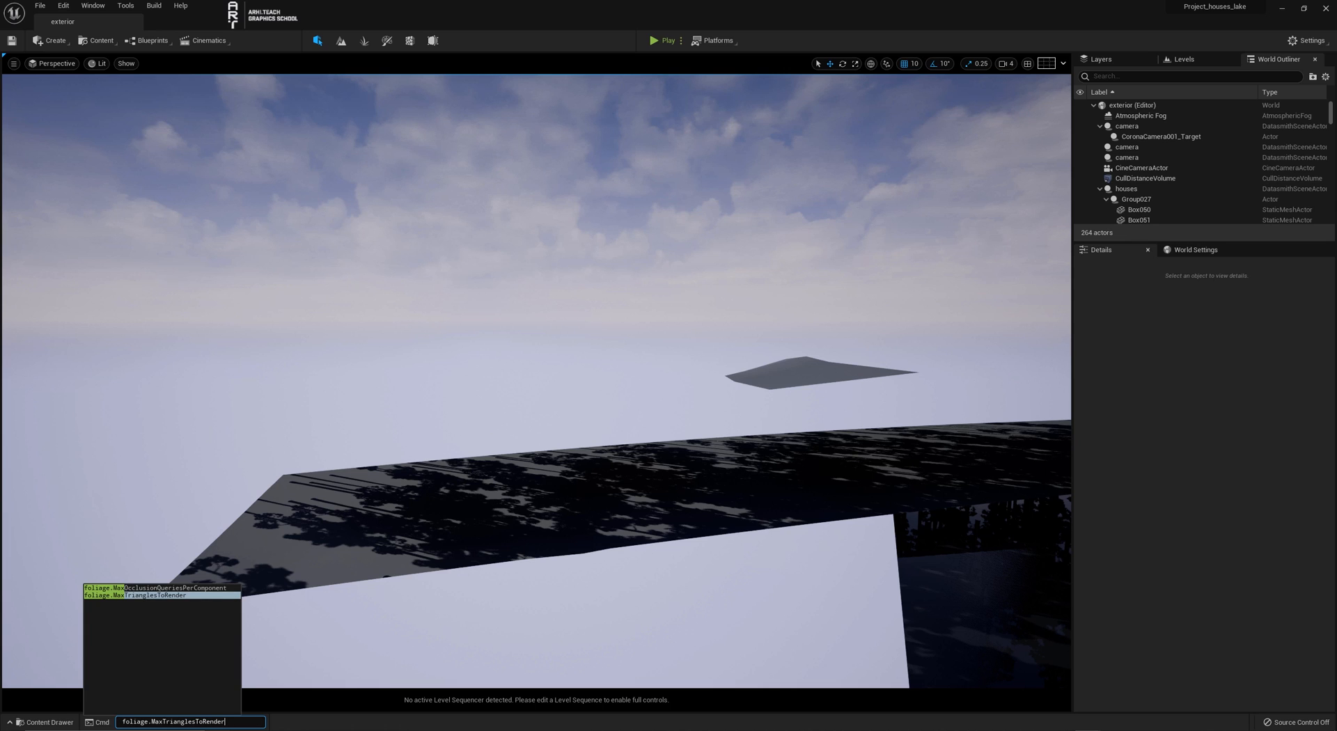
text(1000000)
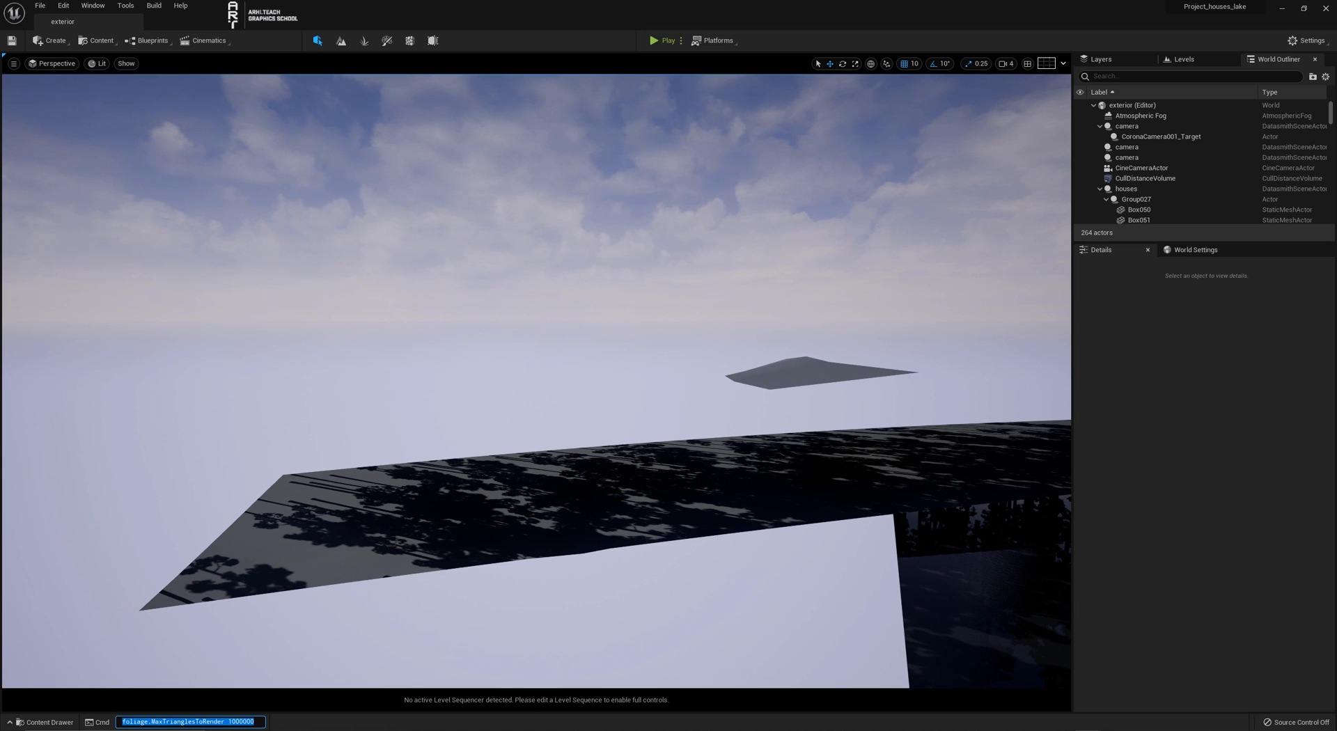
key(Return)
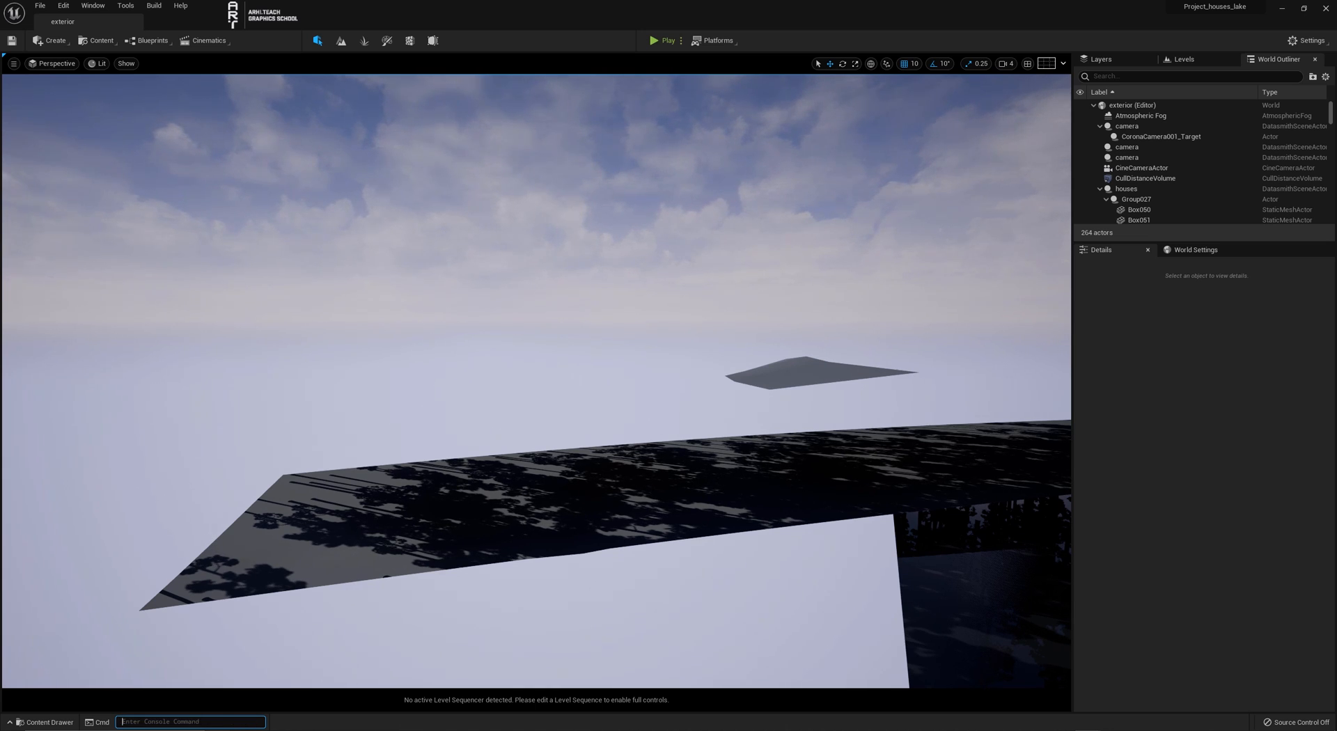
text(foliage.MaxTrianglesToRender 10000000)
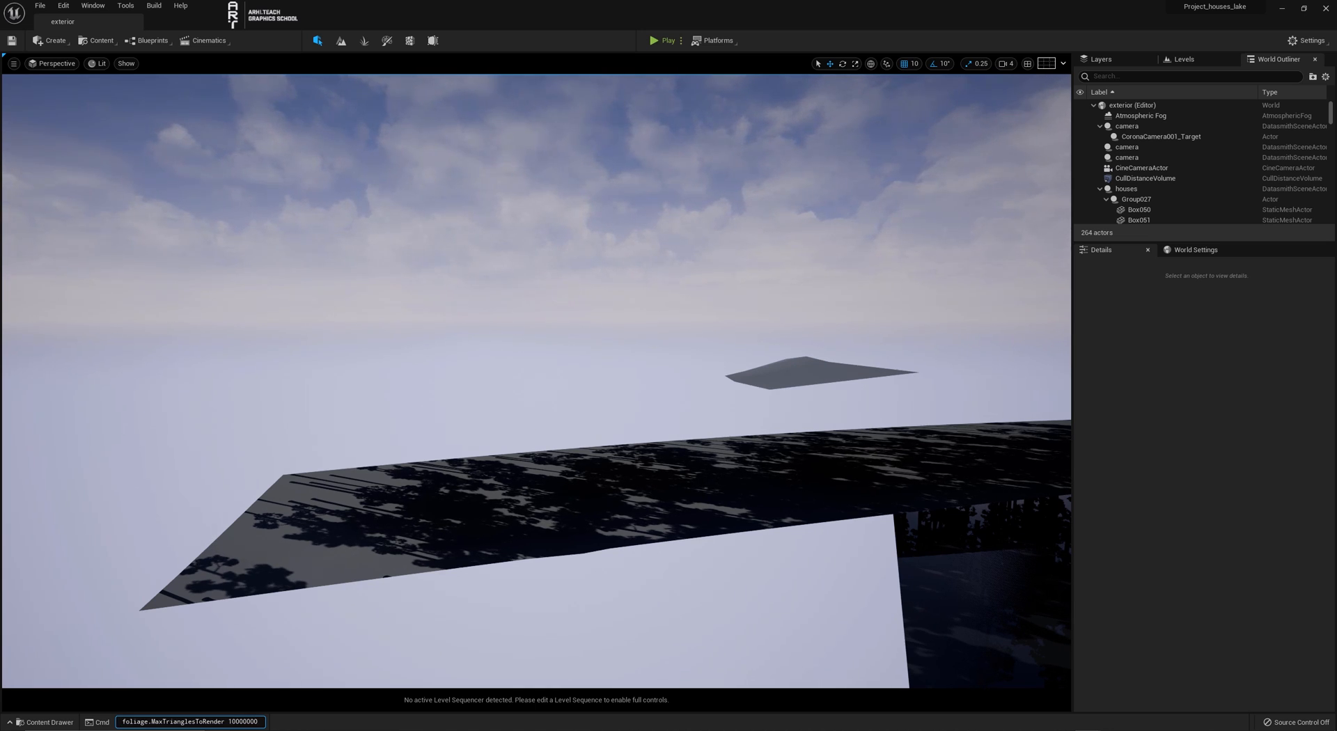
triple_click(190, 722)
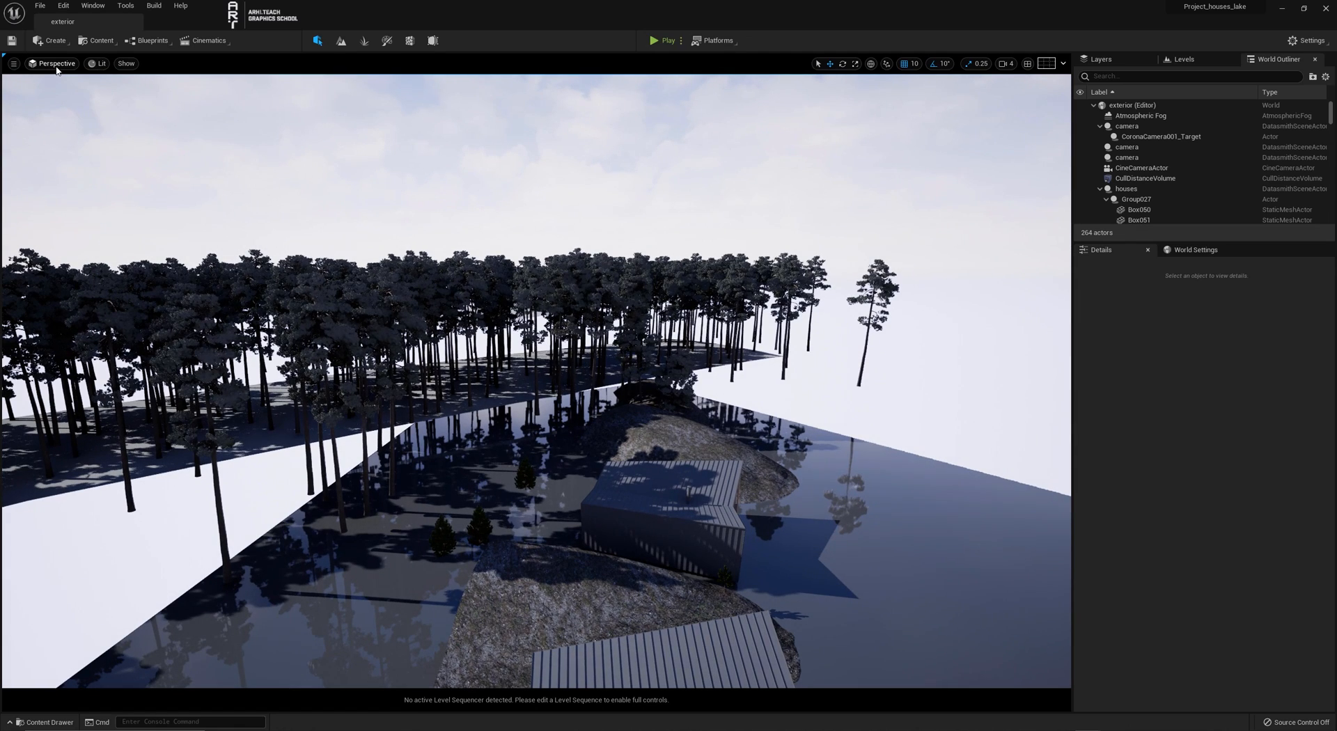
- Reset the viewport to the default view type and reveal the project's Config folder in Explorer
click(54, 63)
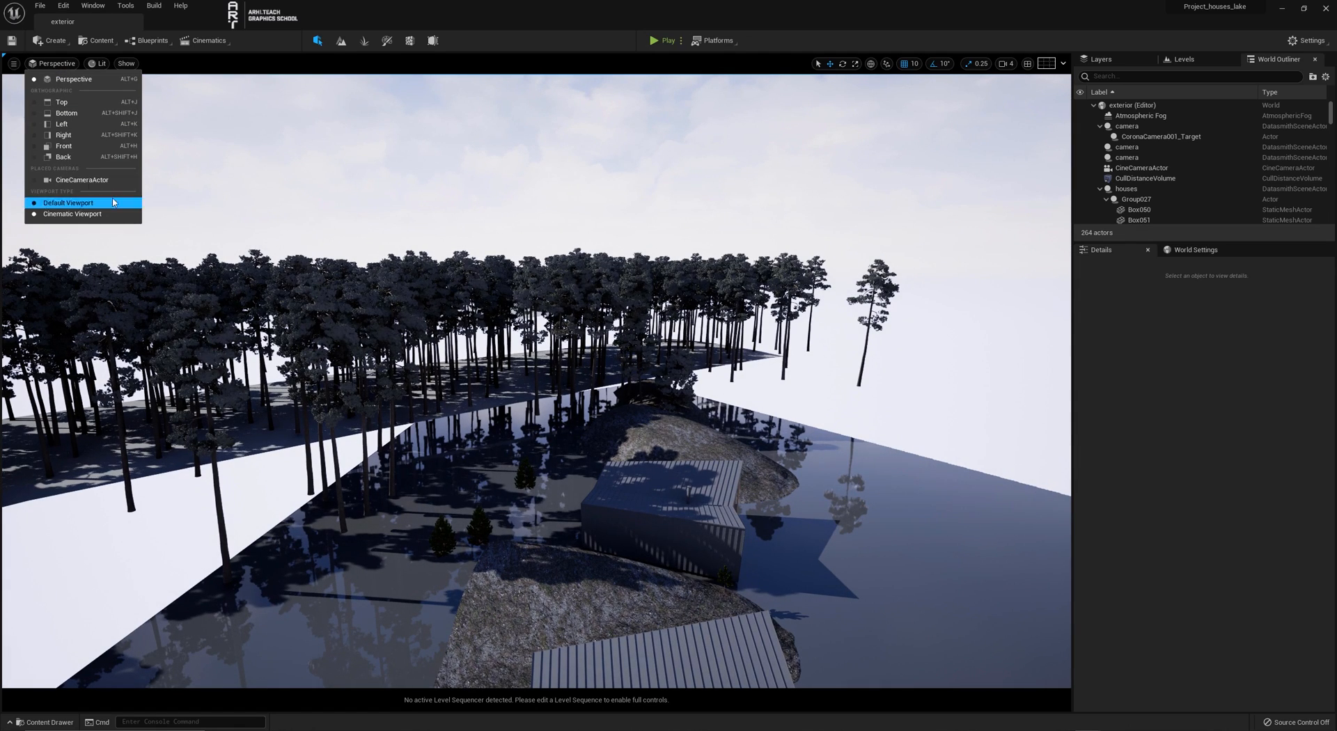
click(83, 179)
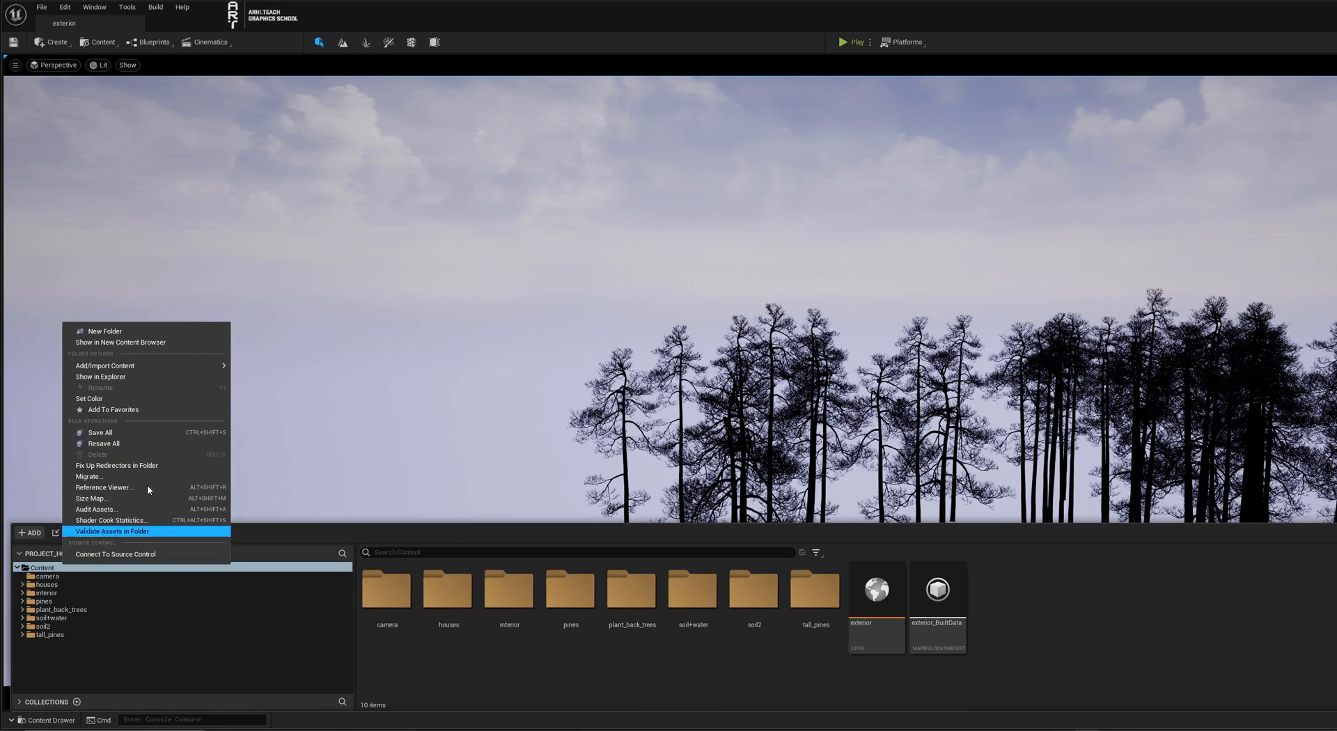
click(101, 377)
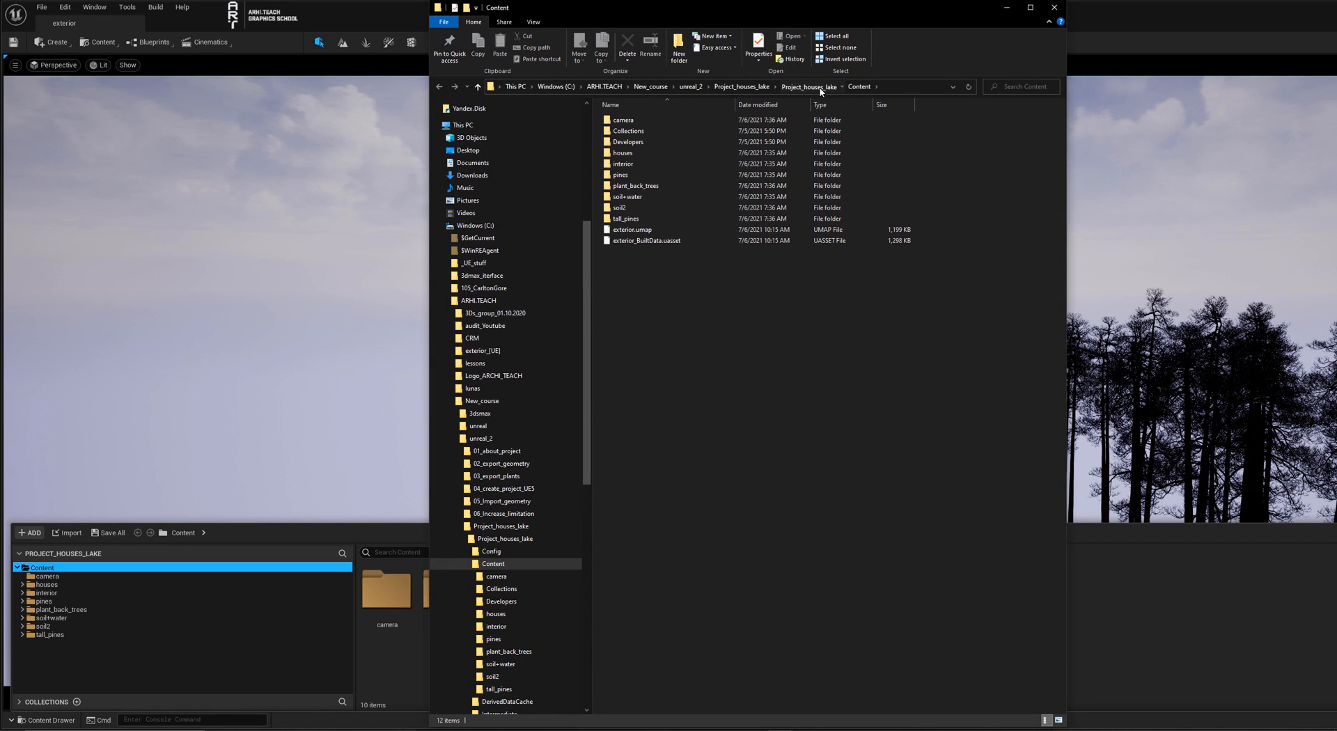
click(491, 551)
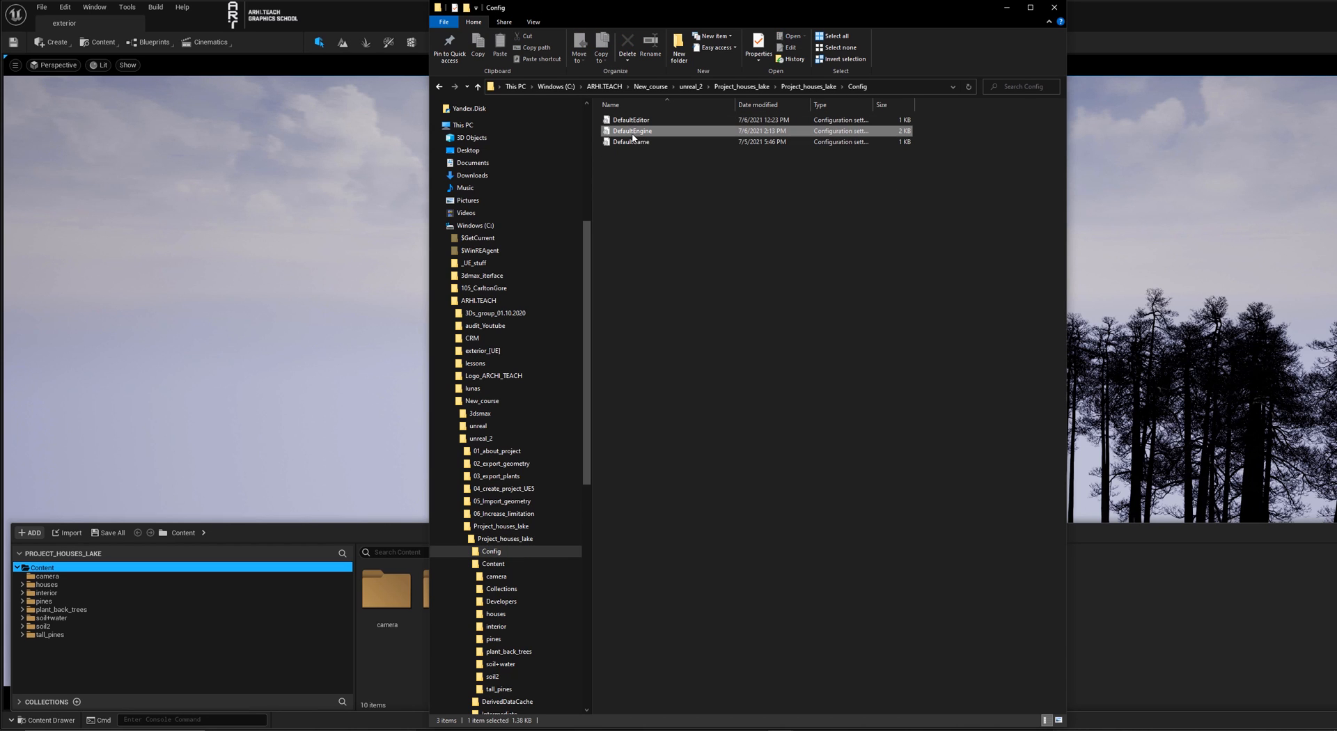
- Add foliage.MaxTrianglesToRender=100000000 to DefaultEngine.ini, save it and close Notepad
double_click(631, 131)
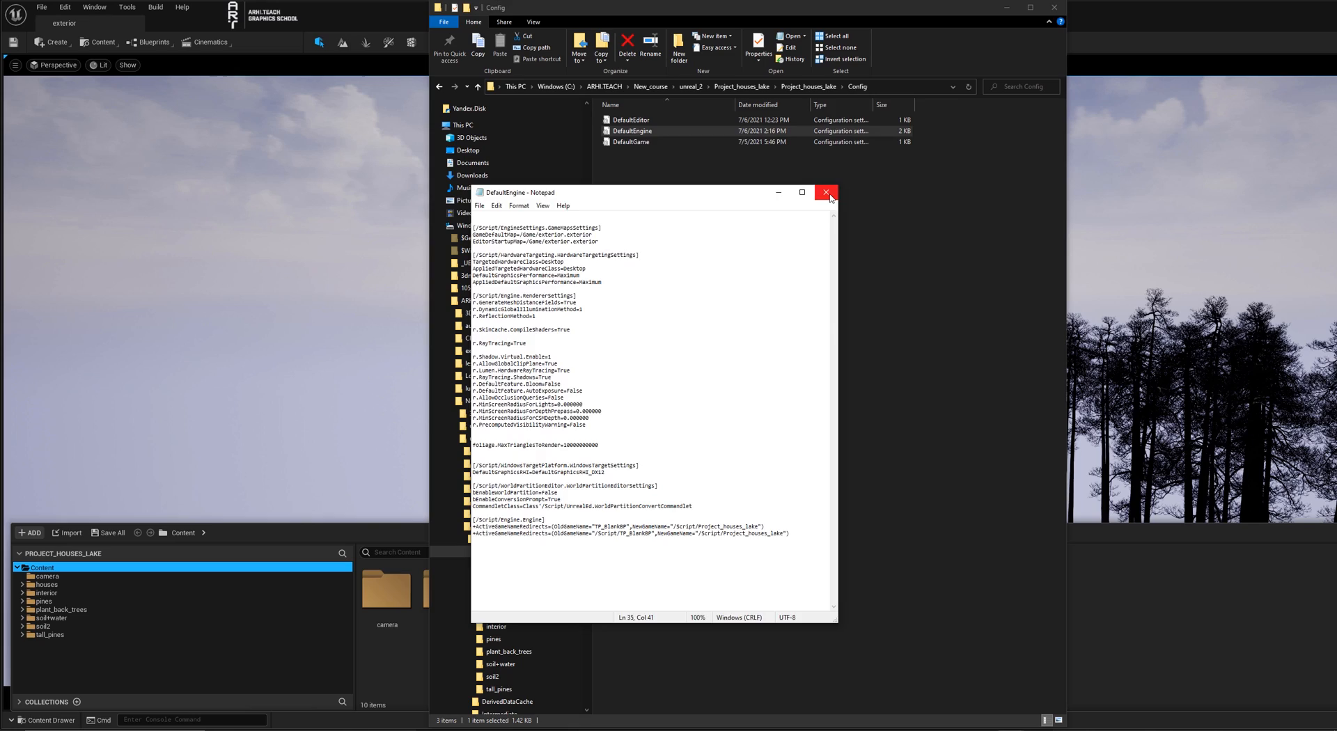
click(825, 192)
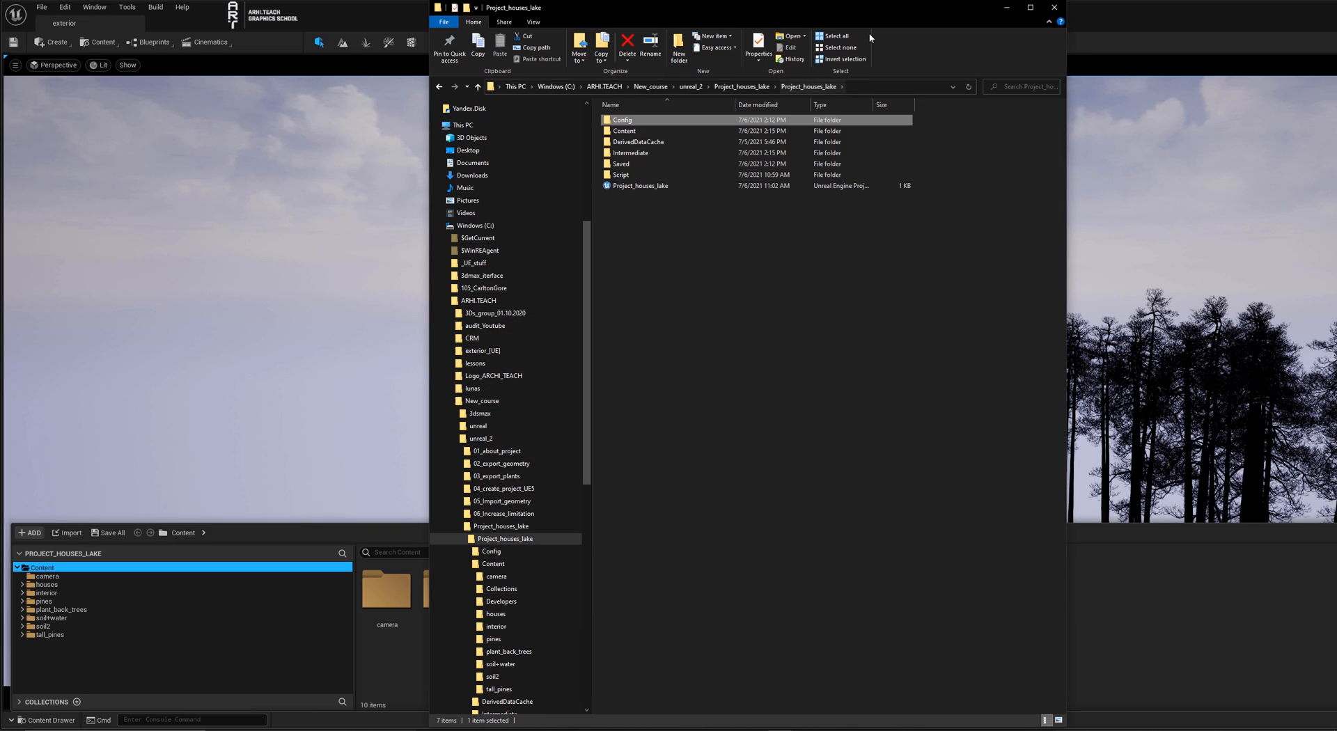
- Launch Project_houses_lake.uproject again from File Explorer
click(1053, 8)
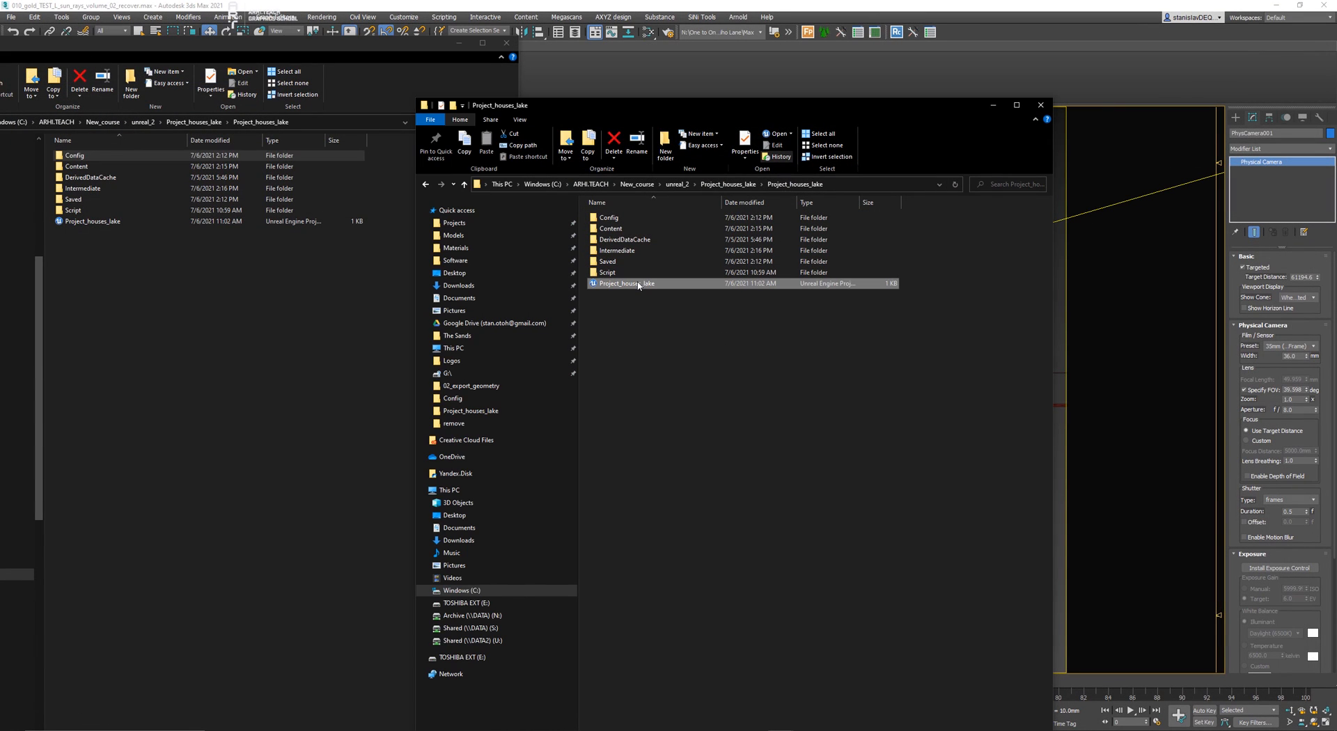
double_click(627, 283)
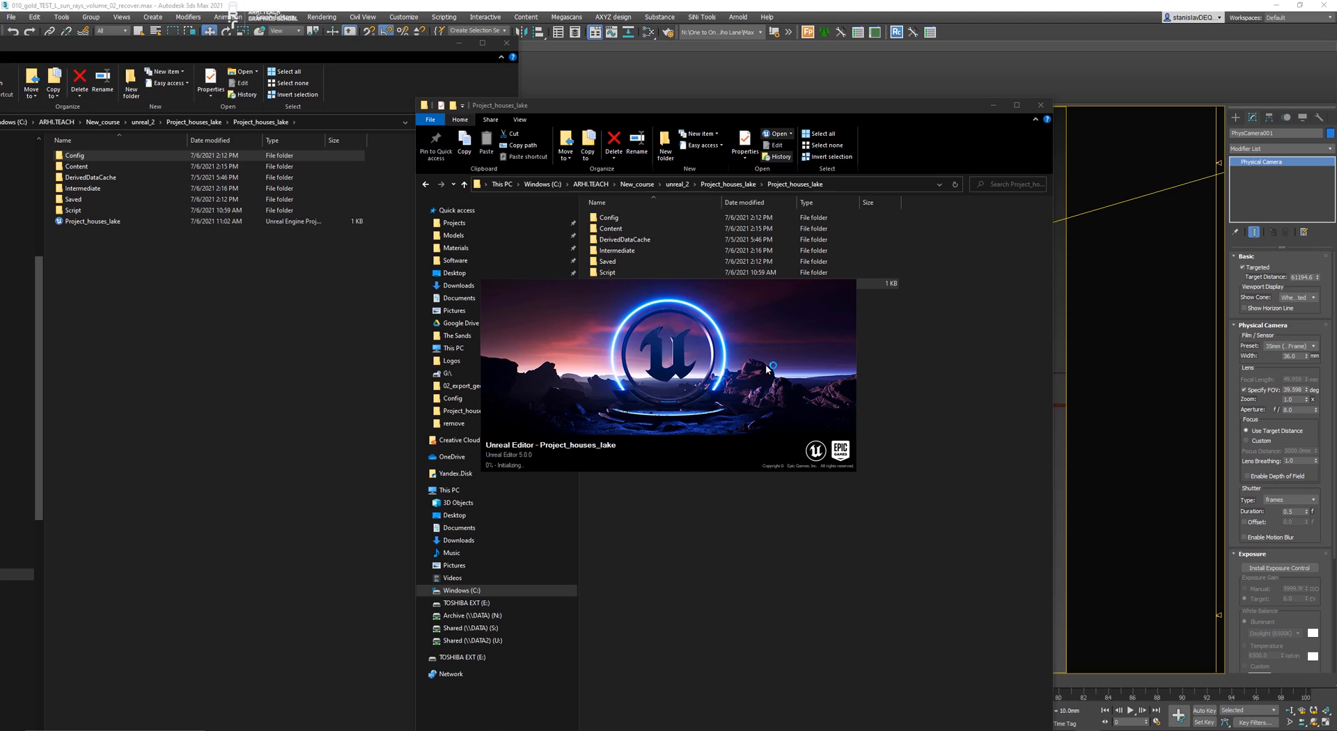